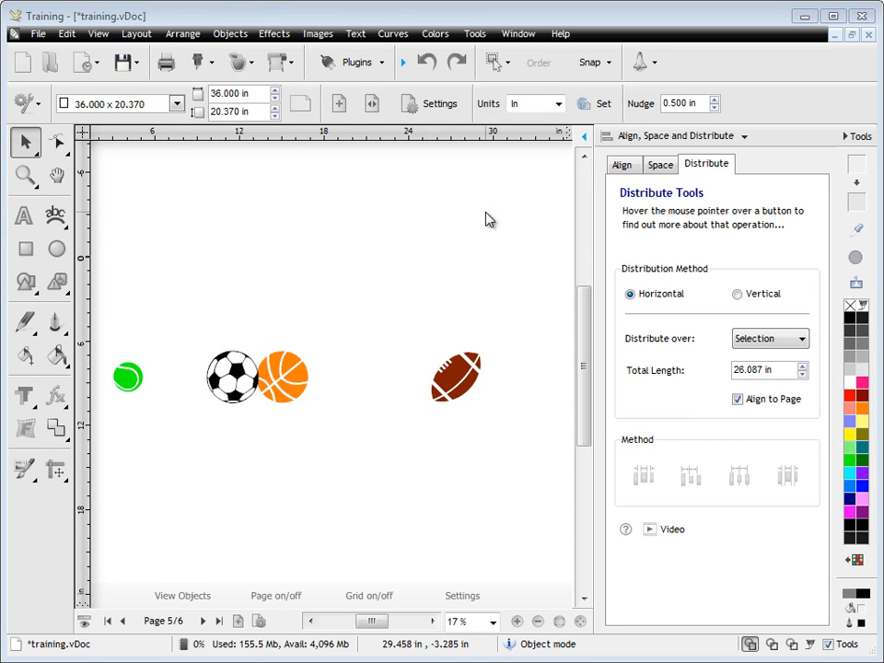
mouse_move(668, 213)
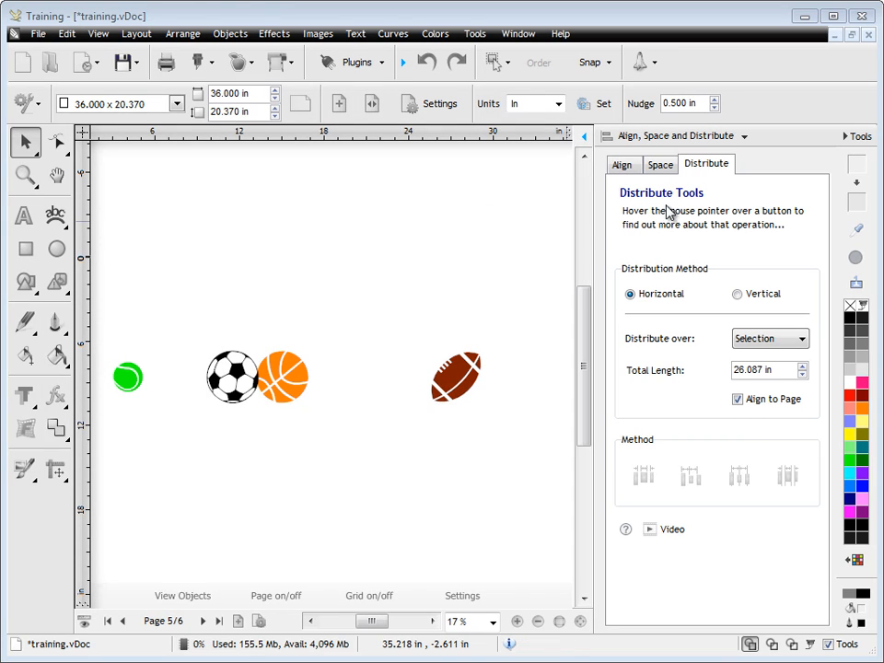
mouse_move(703, 144)
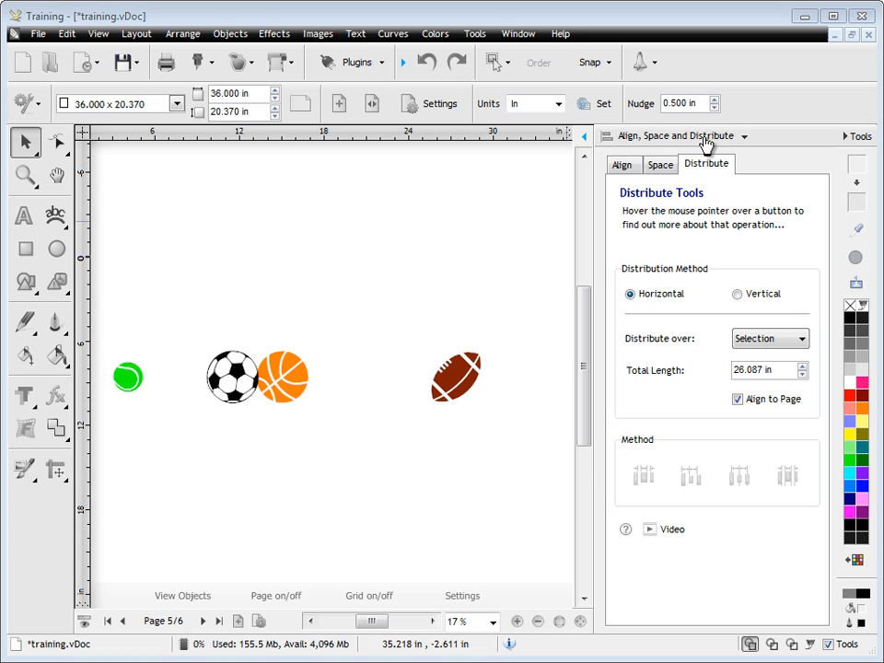
mouse_move(659, 188)
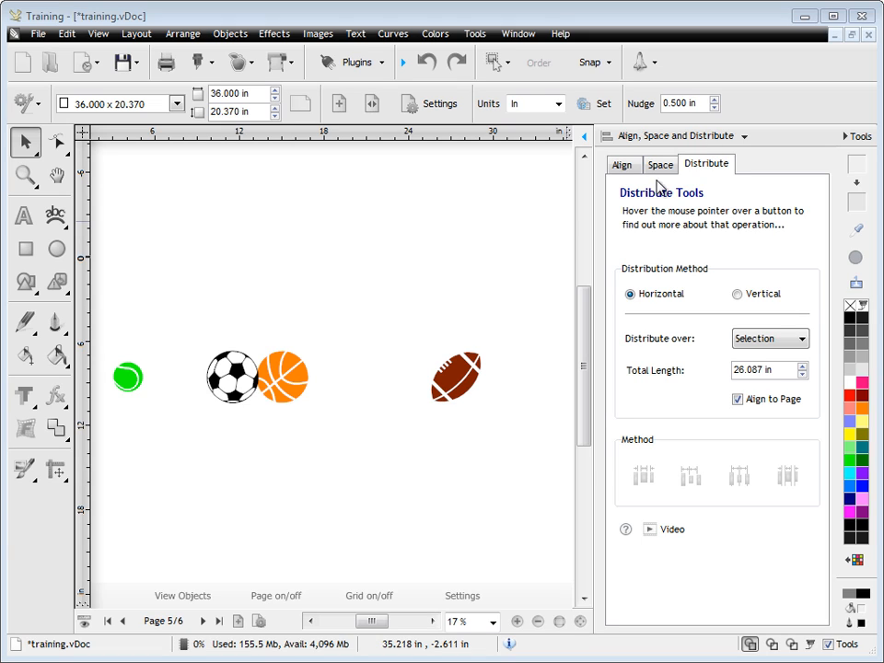
mouse_move(482, 269)
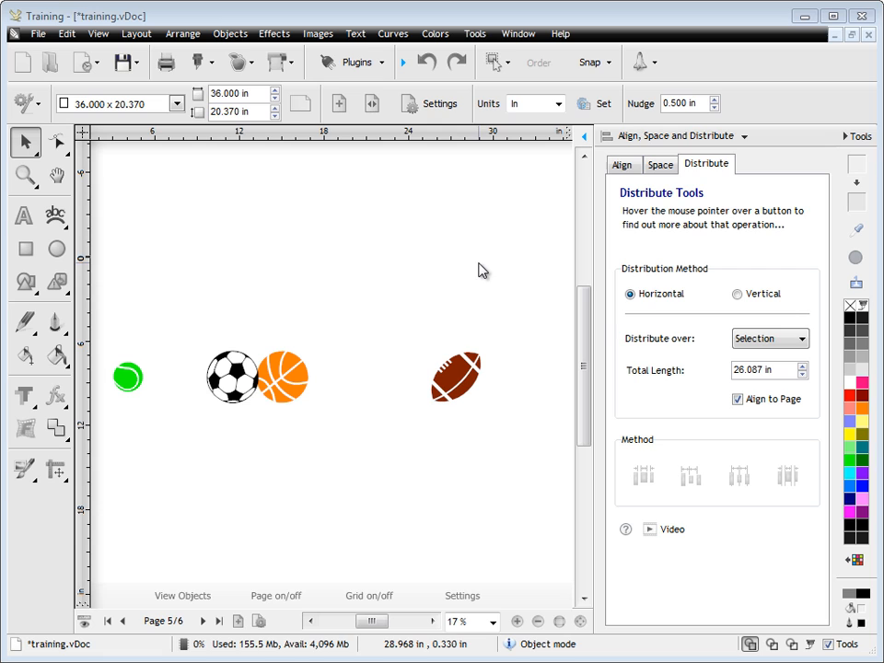
mouse_move(295, 335)
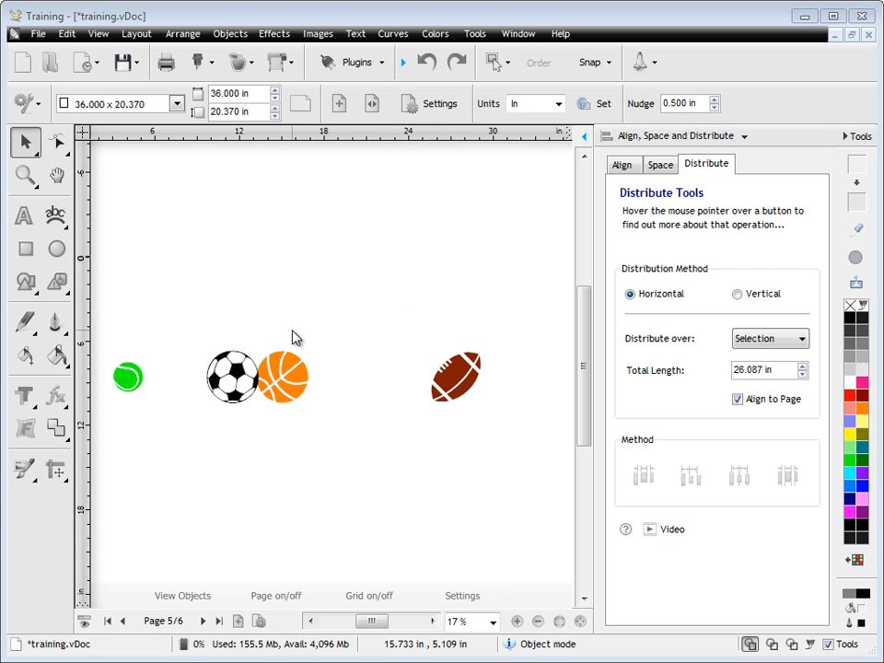
mouse_move(163, 348)
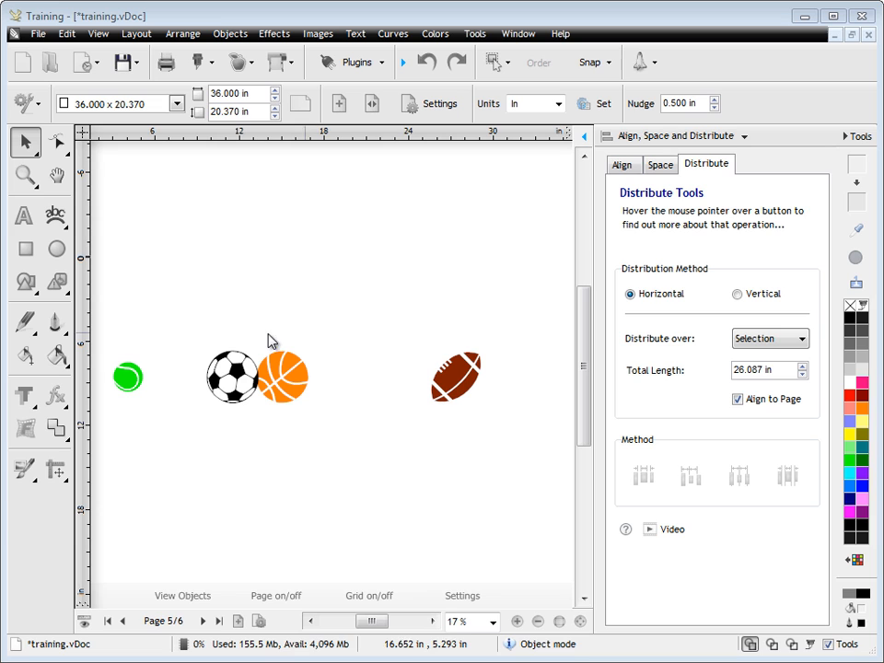
Step: Marquee-select the four balls and keep Distribute over set to Selection (26.087 in)
drag(273, 340, 396, 438)
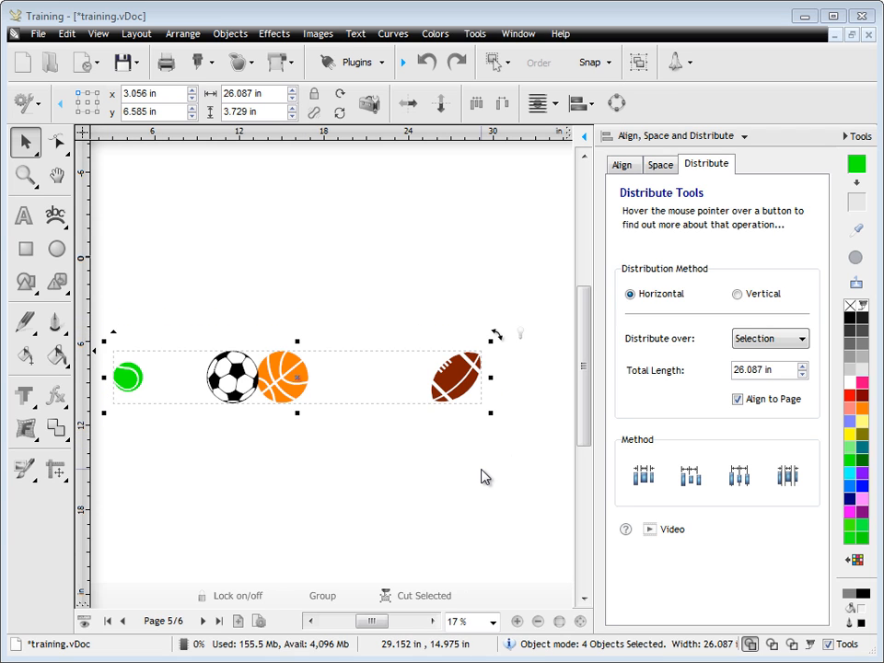
mouse_move(722, 259)
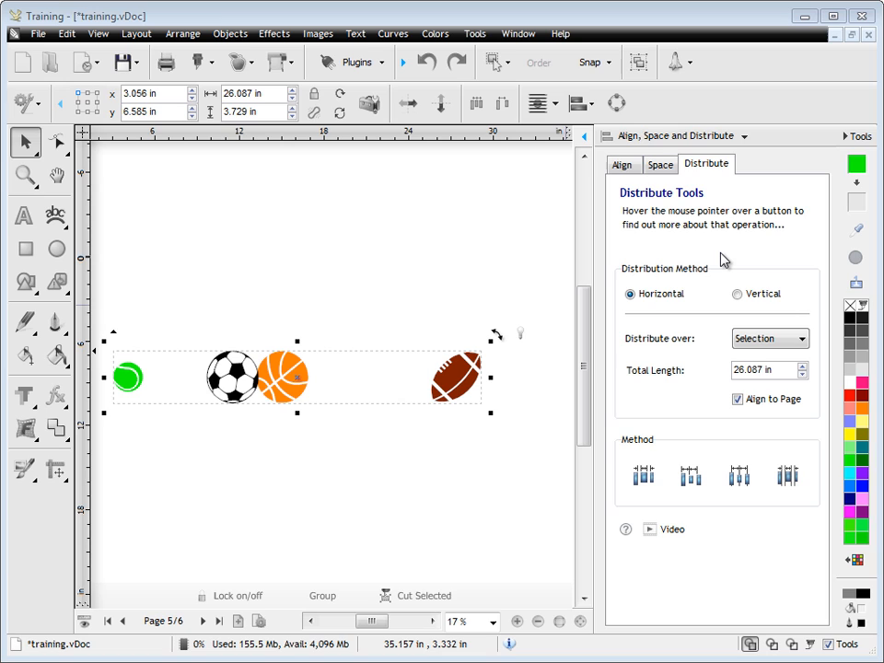
mouse_move(697, 317)
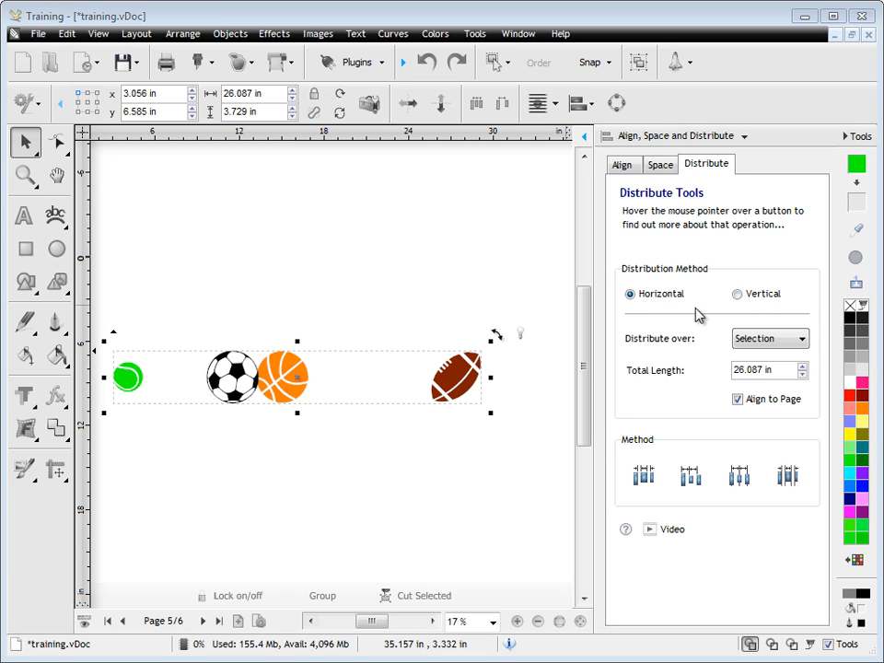
mouse_move(673, 350)
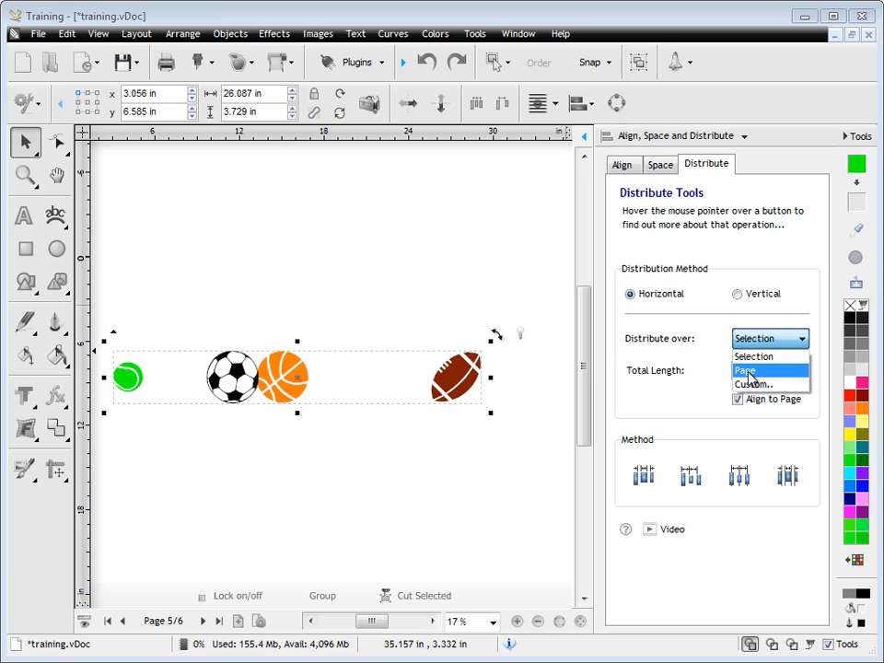
mouse_move(755, 385)
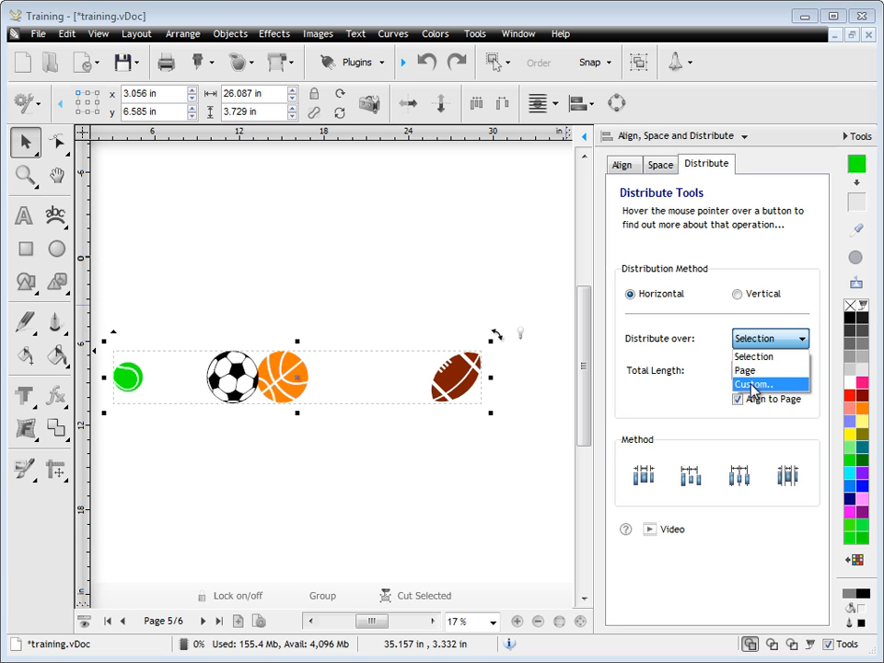
mouse_move(755, 358)
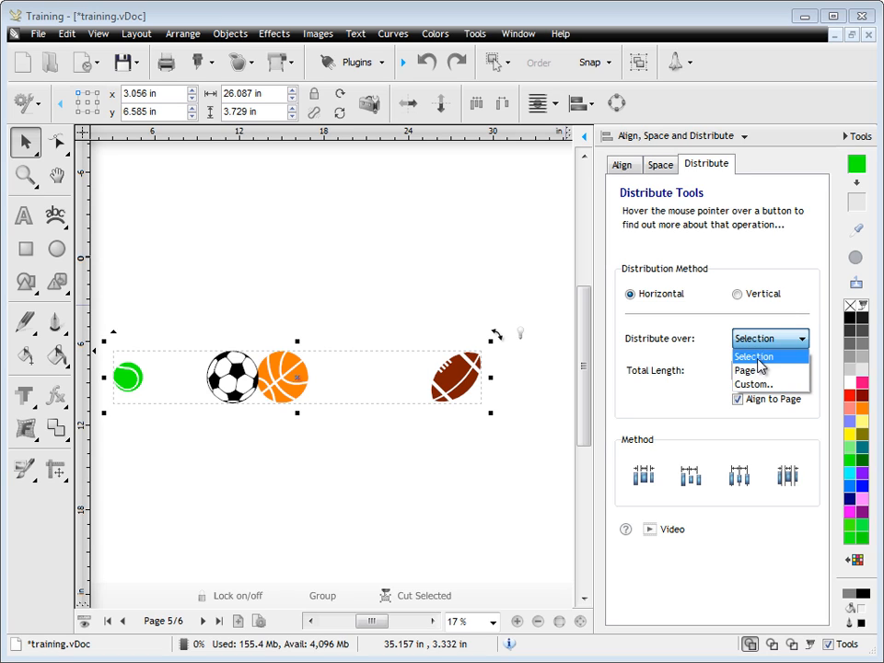
click(753, 357)
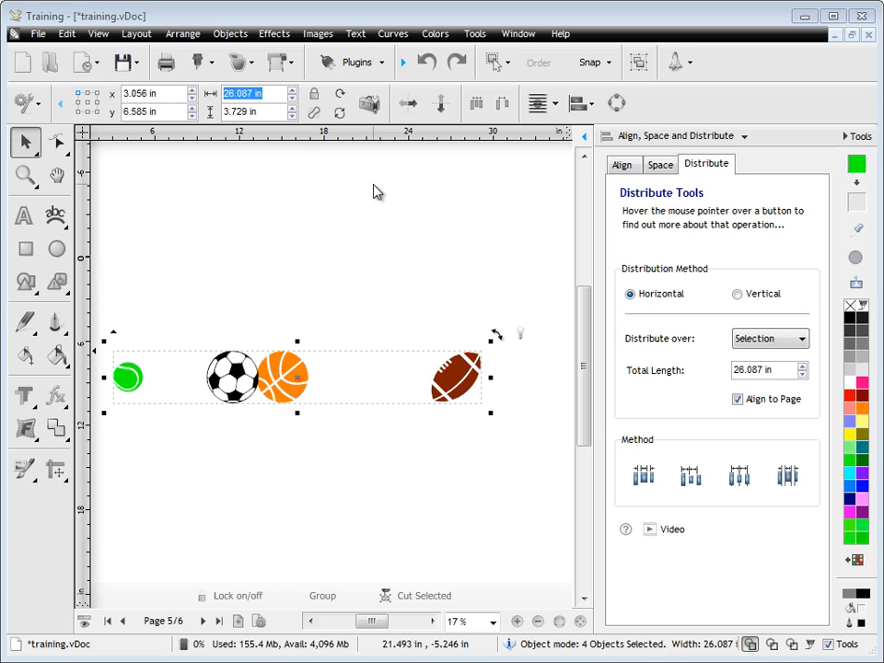
mouse_move(379, 199)
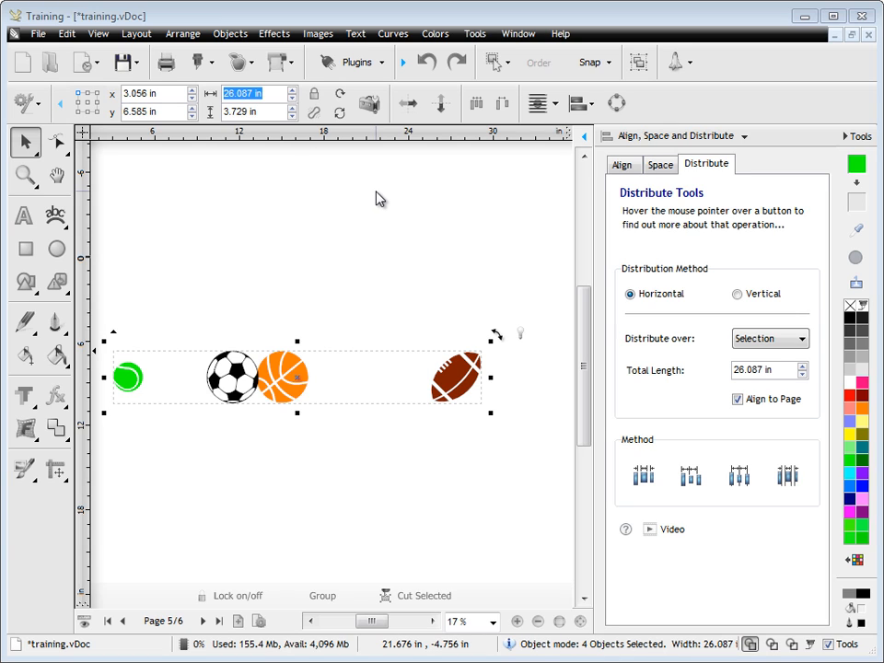
click(764, 368)
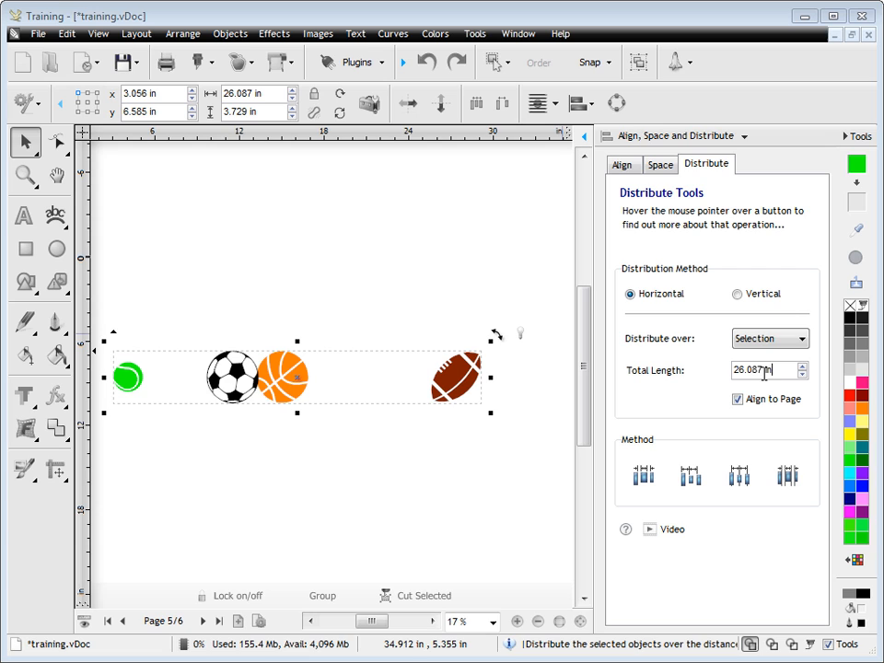
mouse_move(622, 444)
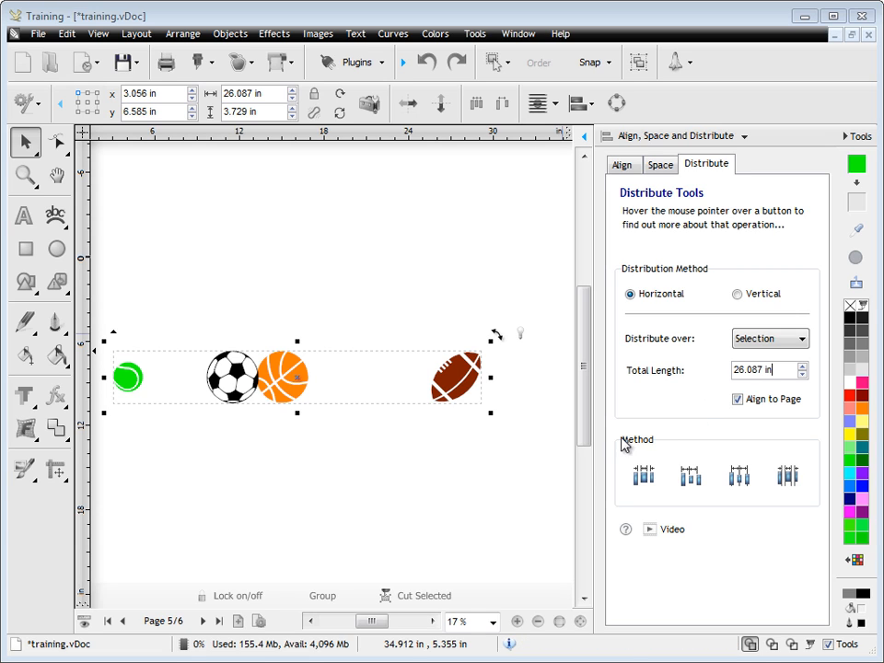
click(643, 475)
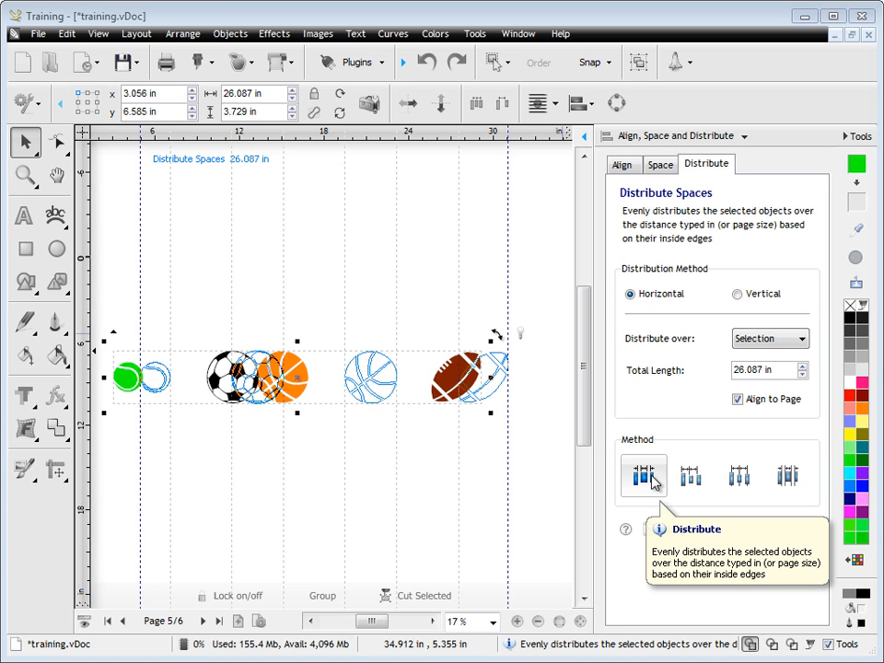
click(690, 475)
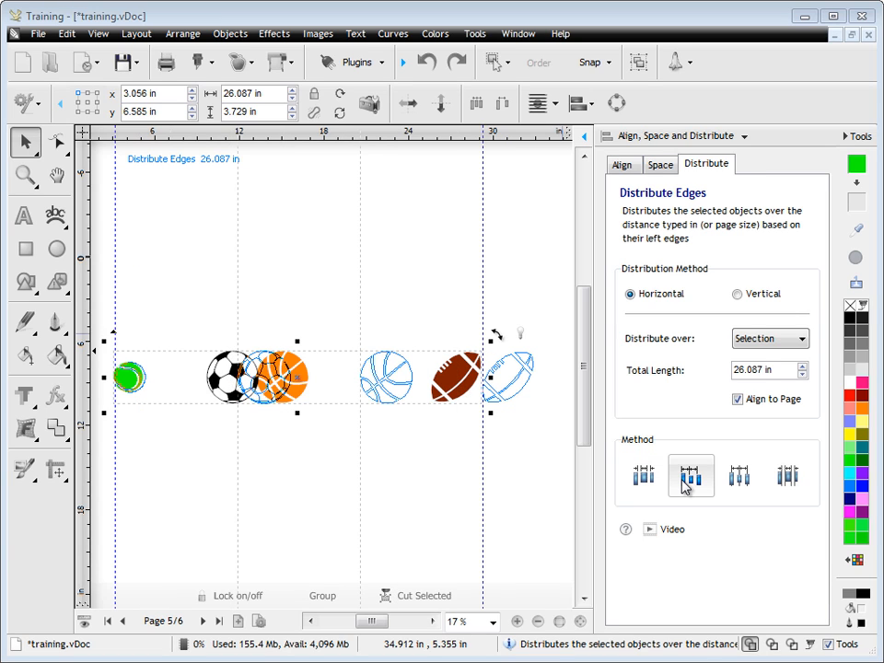
mouse_move(688, 475)
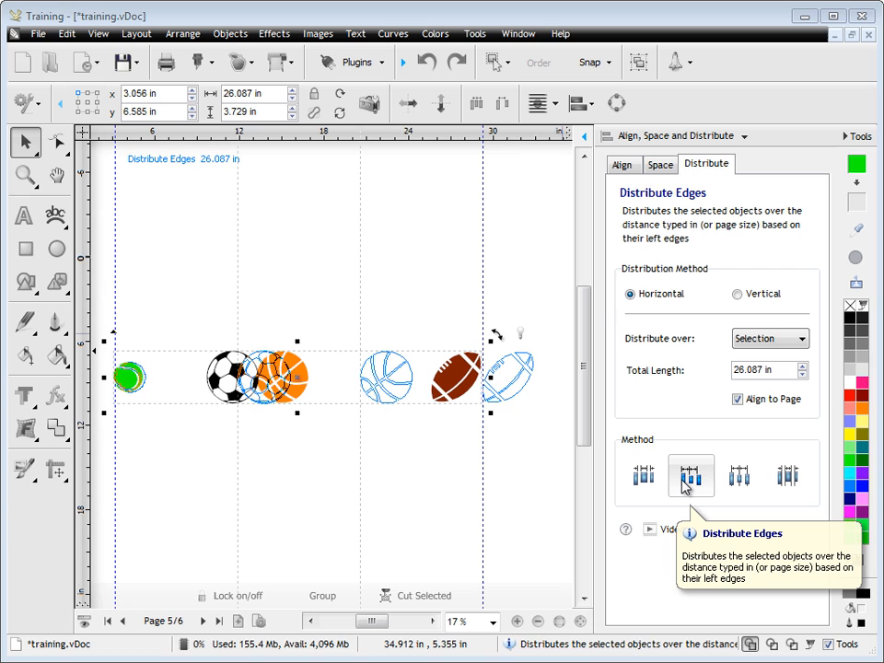
click(740, 475)
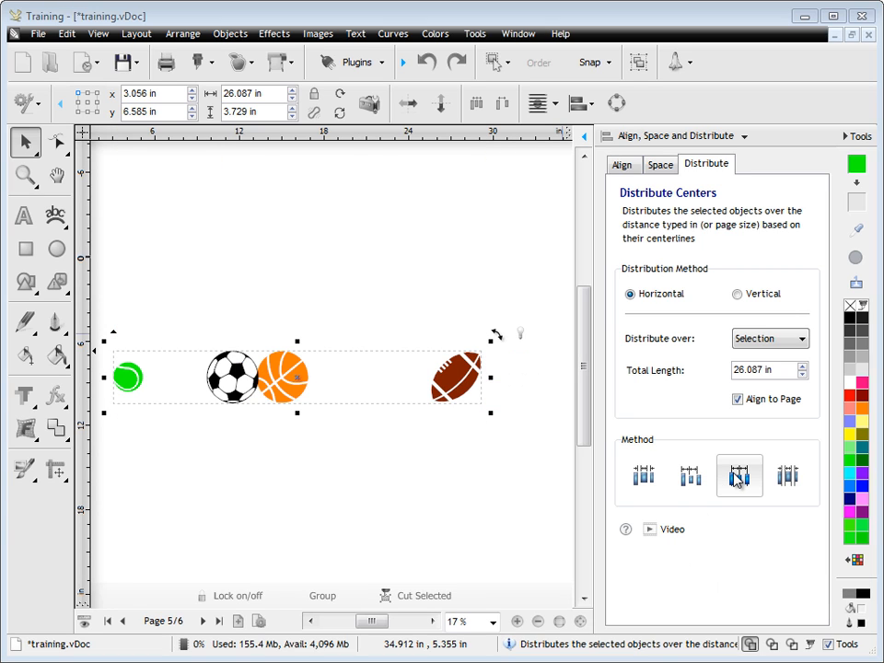
click(738, 475)
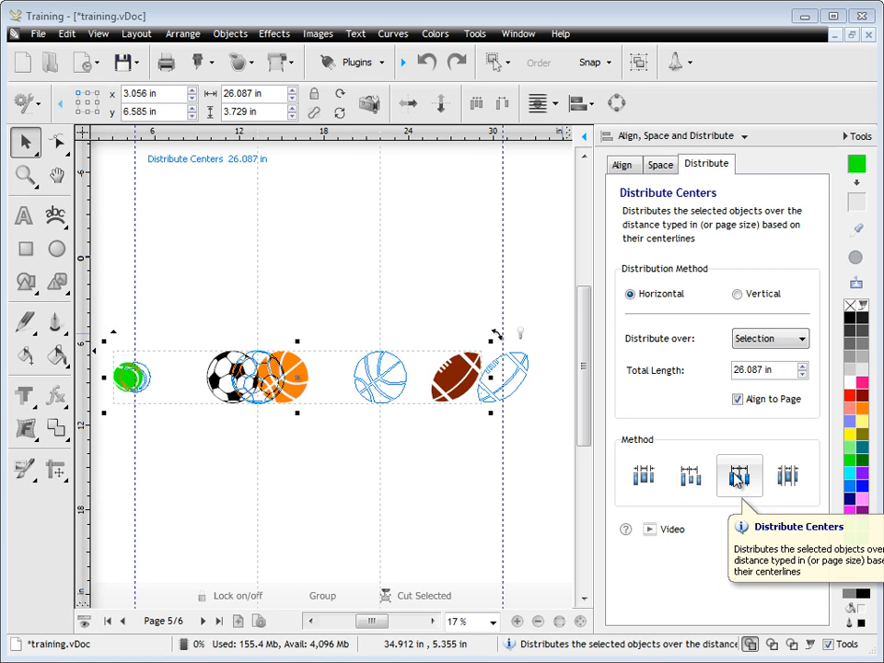
click(787, 474)
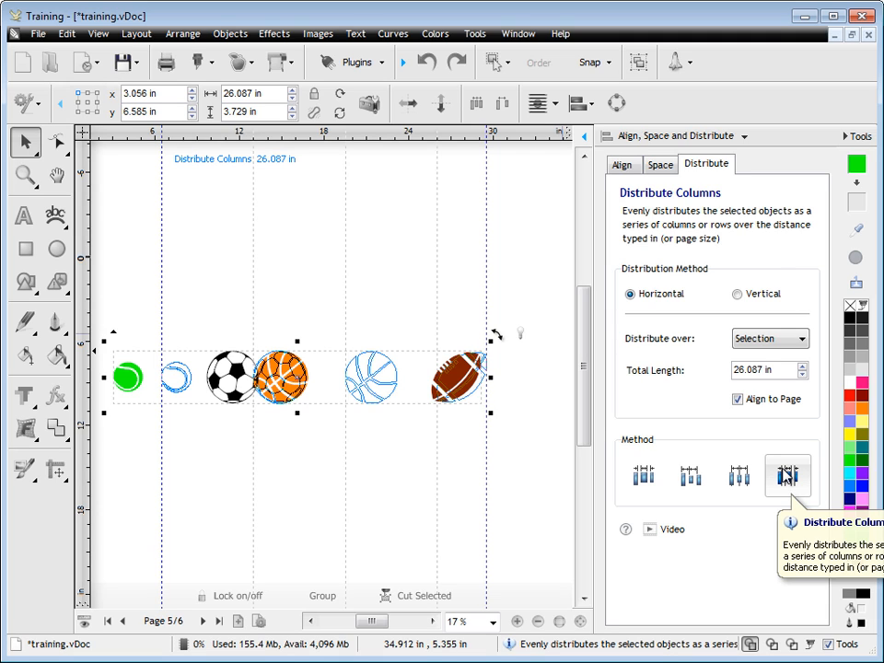
click(788, 475)
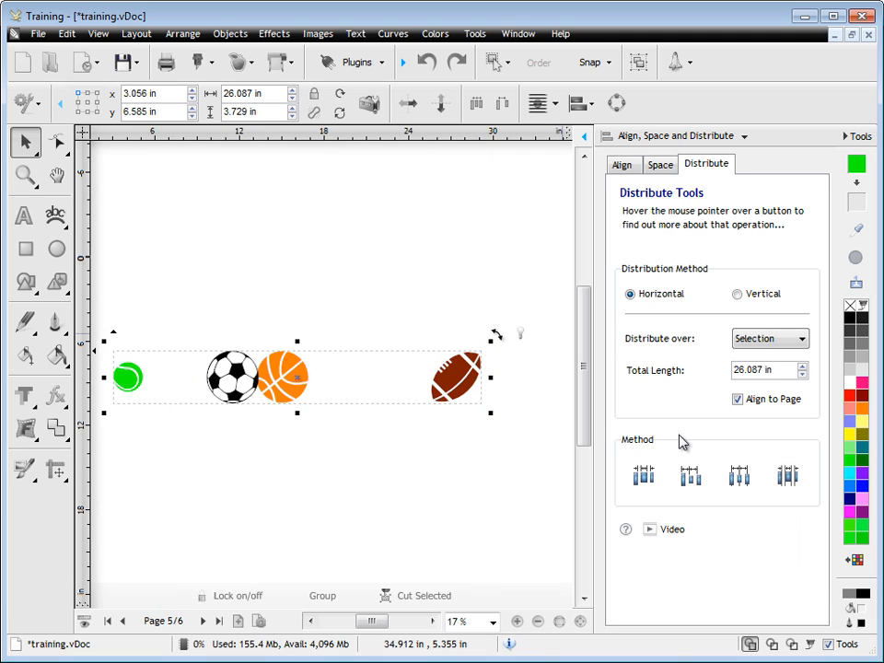
click(644, 475)
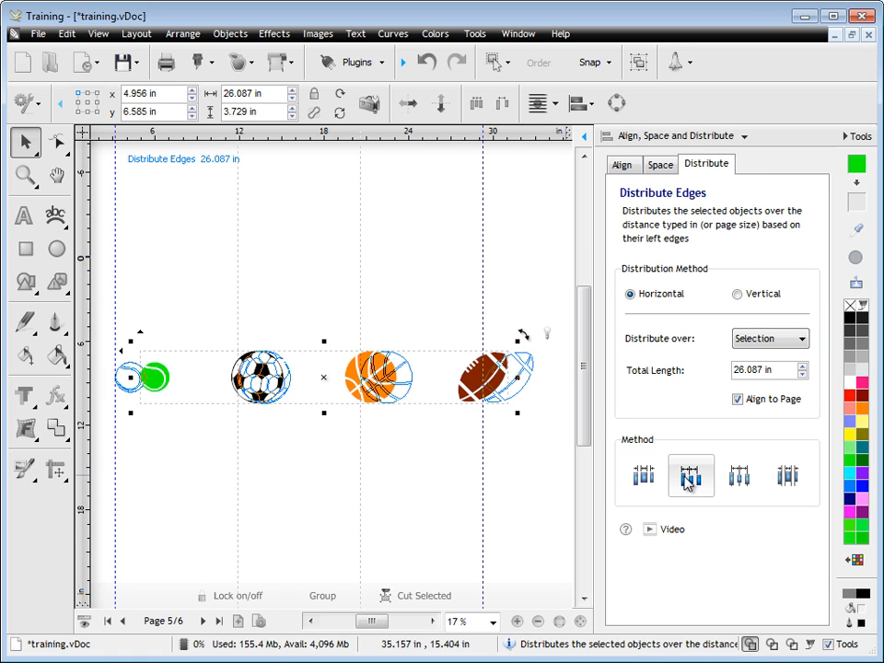
click(738, 475)
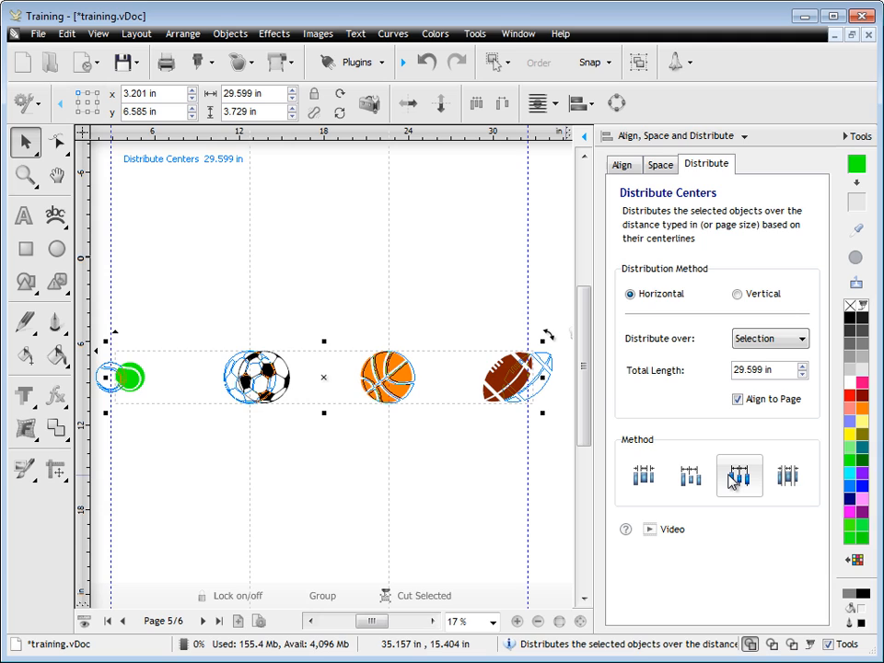
click(738, 475)
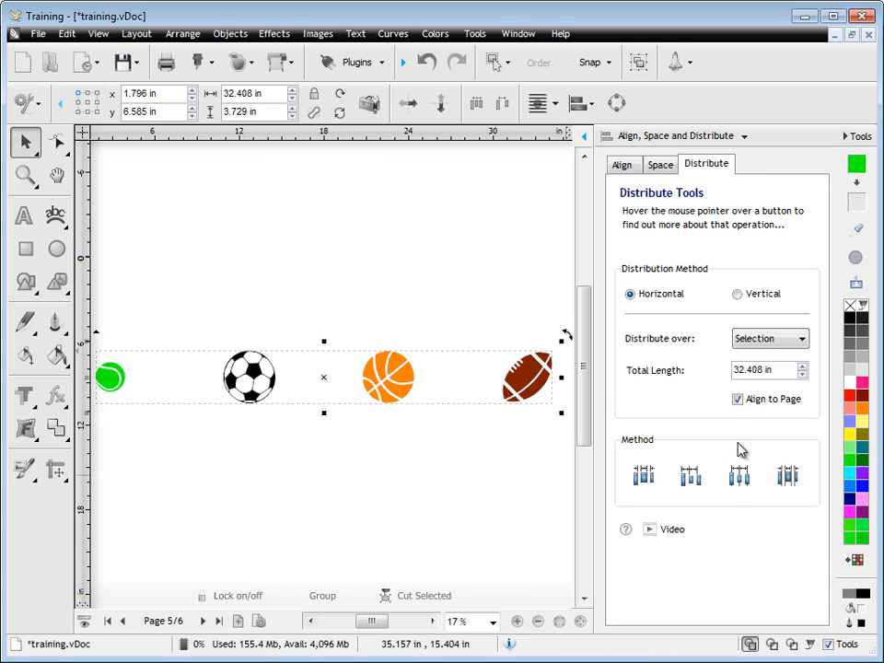
mouse_move(458, 92)
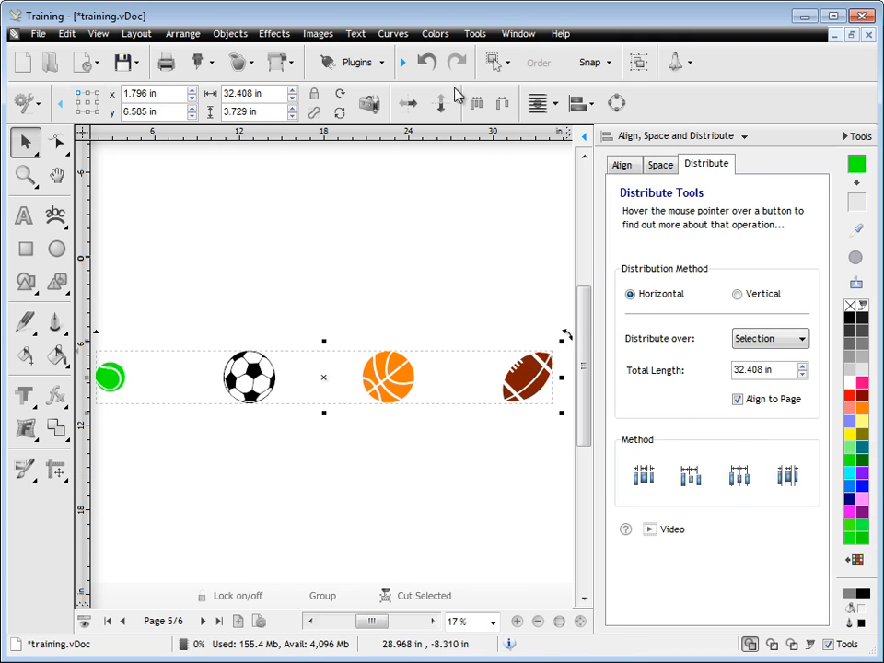
click(644, 475)
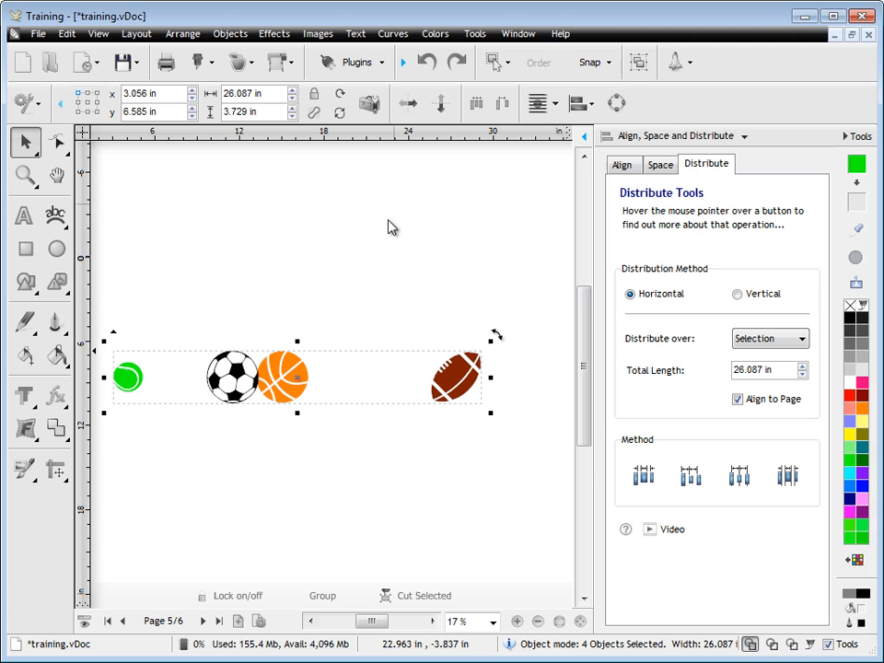
Step: Set Distribute over to Custom 20 in and apply Distribute Spaces to the balls
click(770, 338)
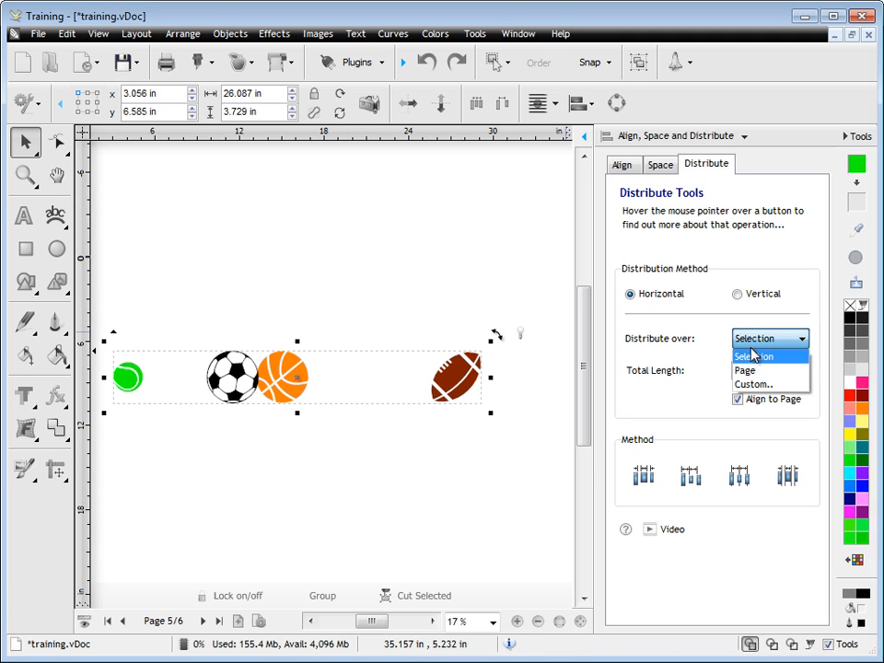
mouse_move(753, 385)
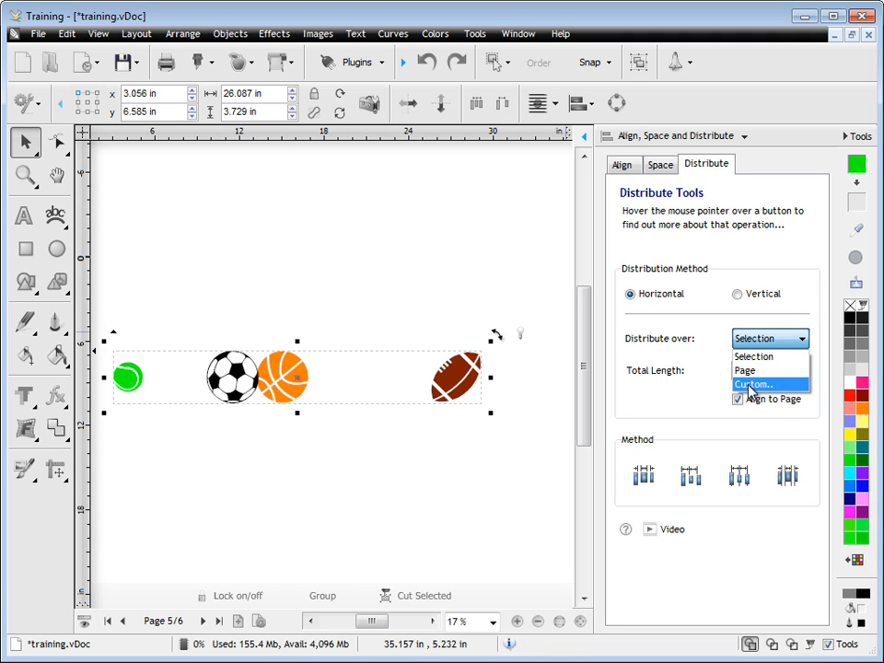
click(755, 384)
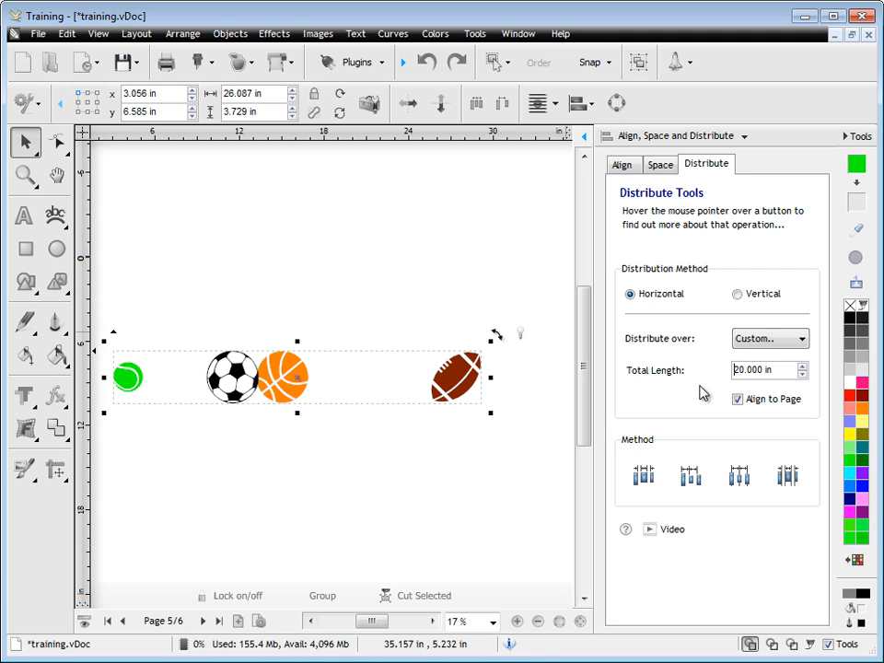
click(644, 475)
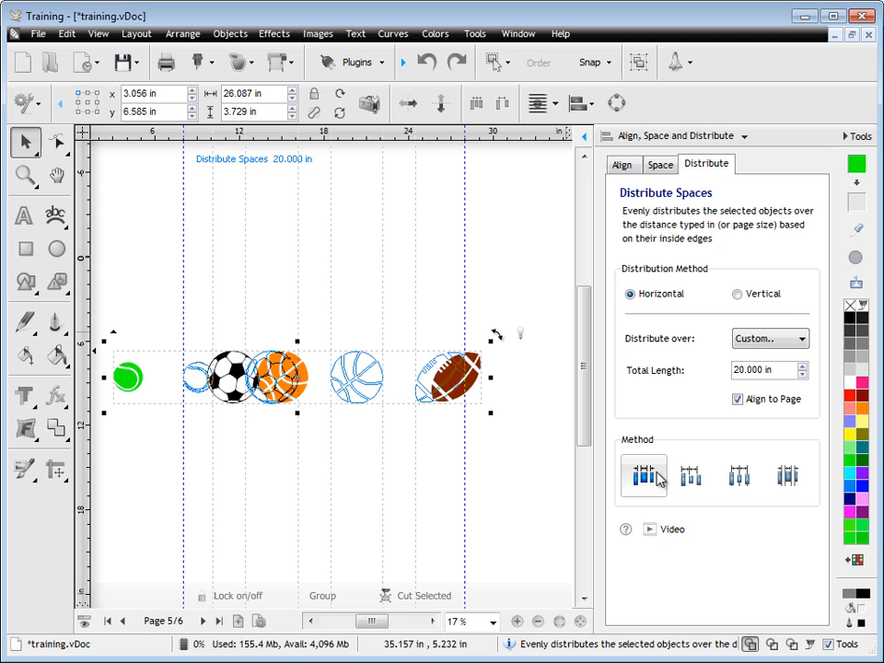
click(643, 475)
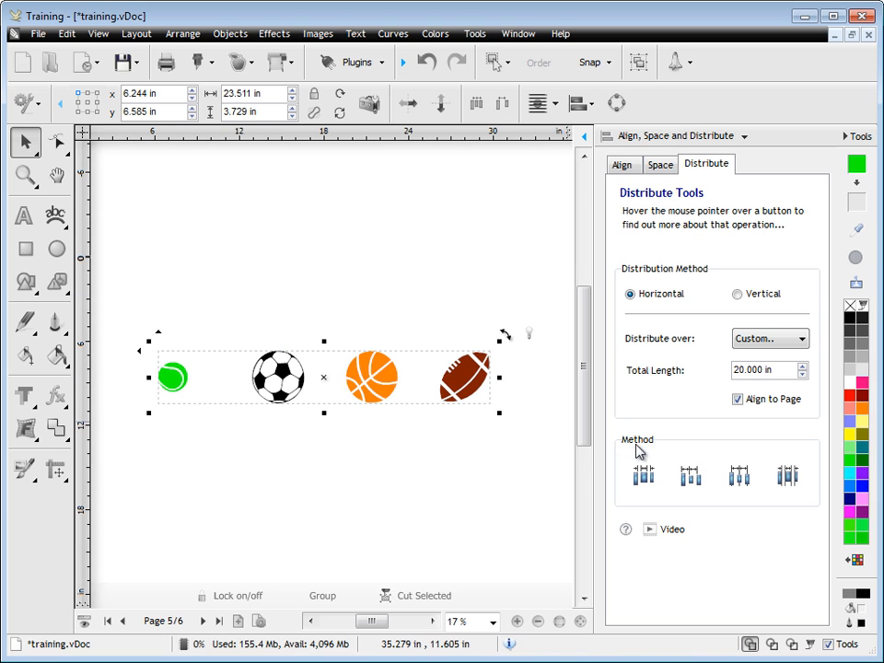
click(645, 475)
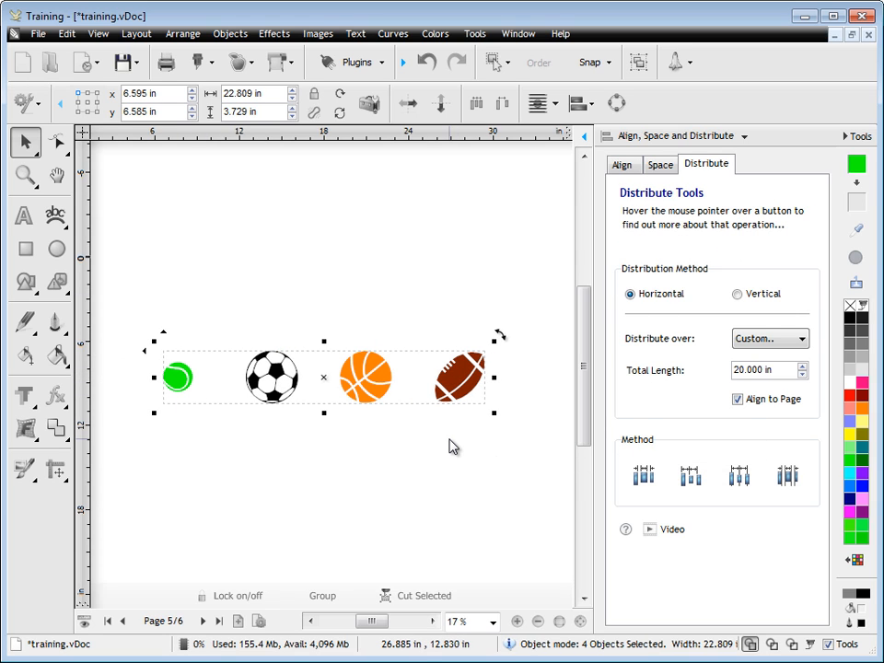
mouse_move(677, 433)
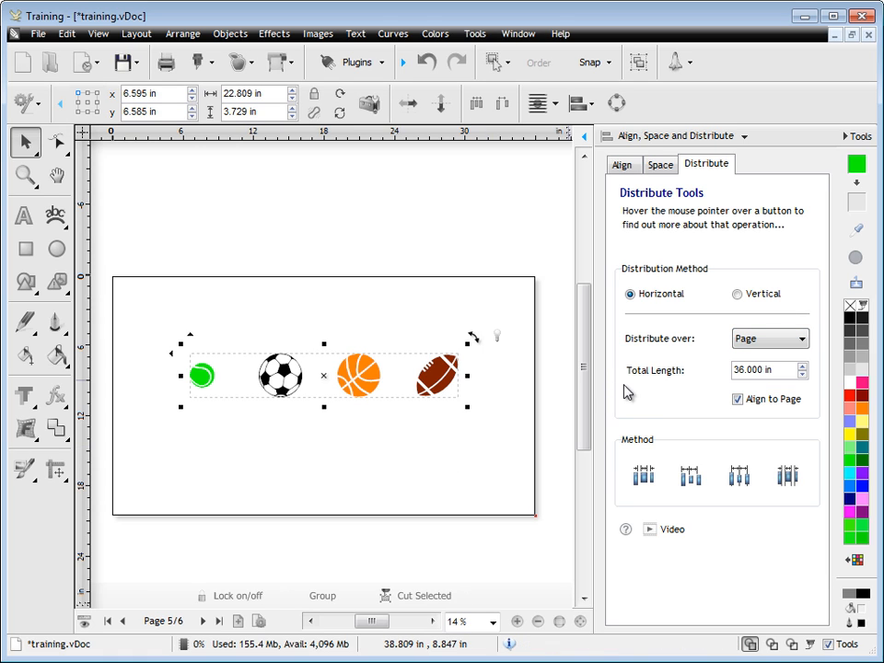
Step: Apply Distribute Spaces over the 36-inch page so the outer balls reach the edges
click(643, 475)
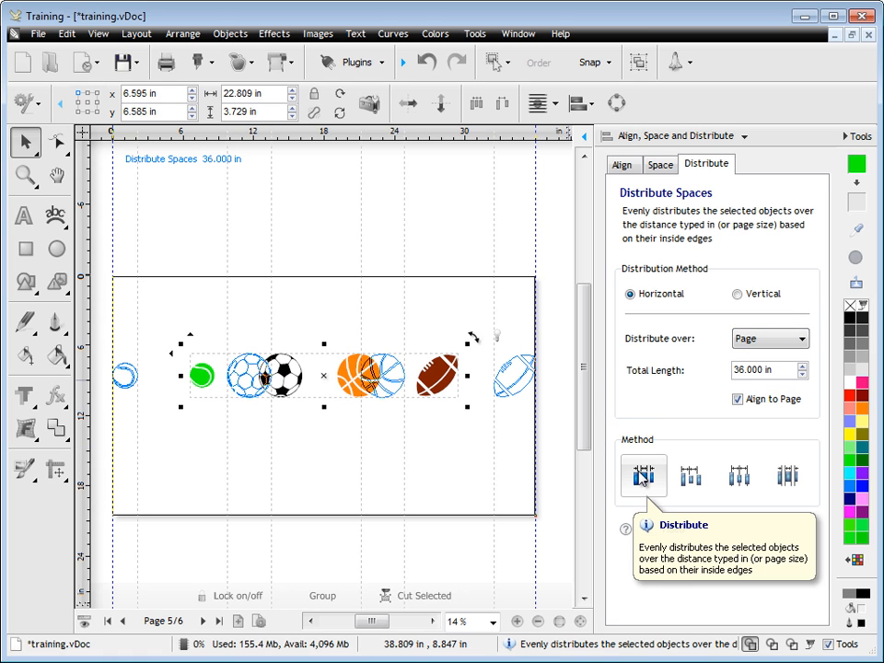
click(643, 475)
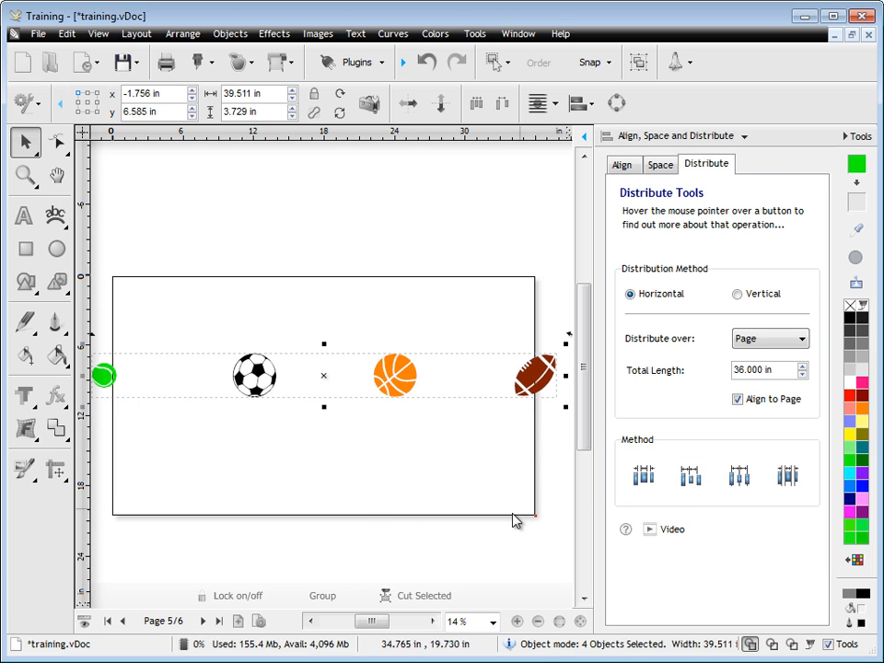
mouse_move(129, 353)
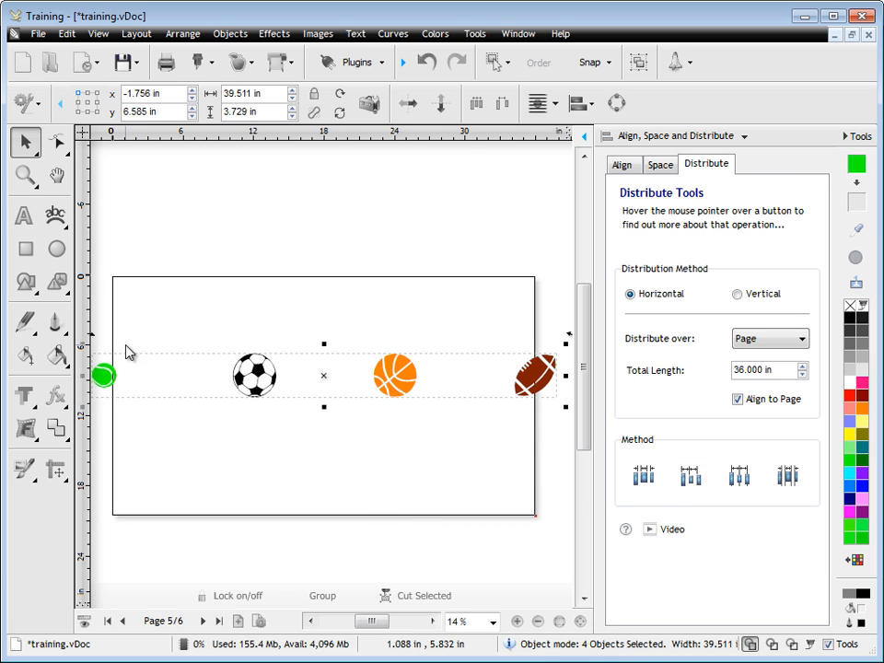
mouse_move(56, 321)
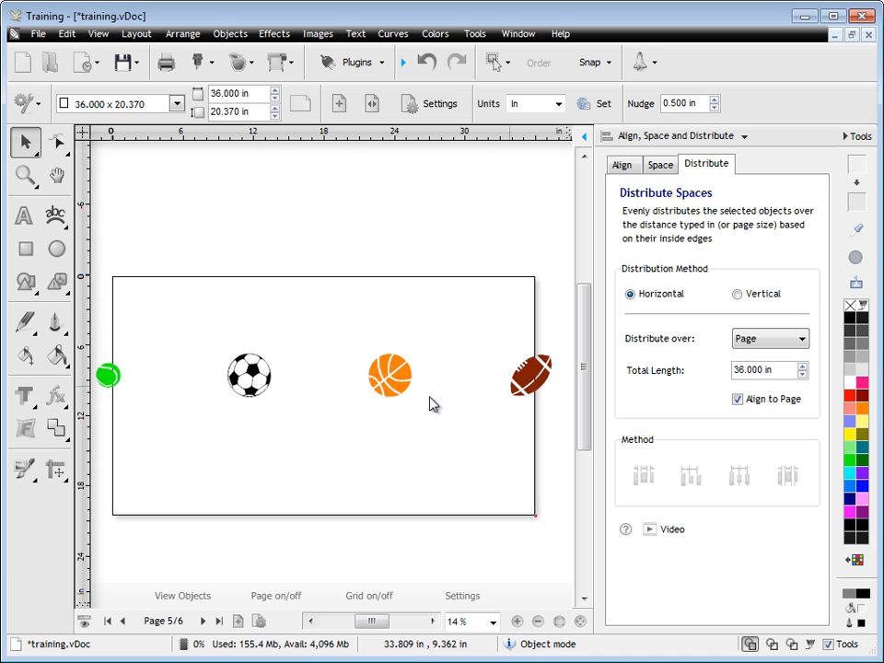
mouse_move(427, 299)
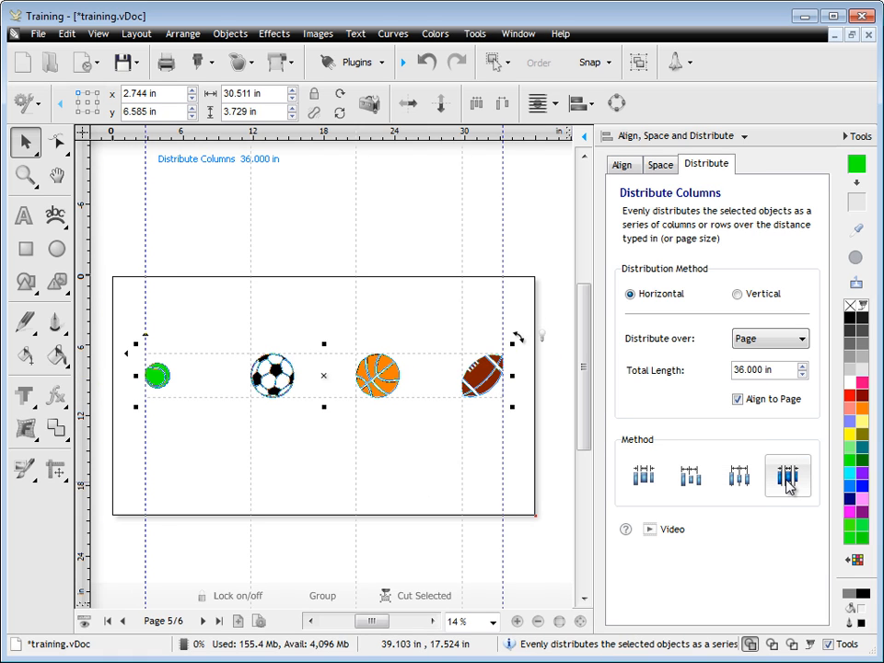
Step: Apply Distribute Columns over the page, centring the balls in four equal columns
click(642, 474)
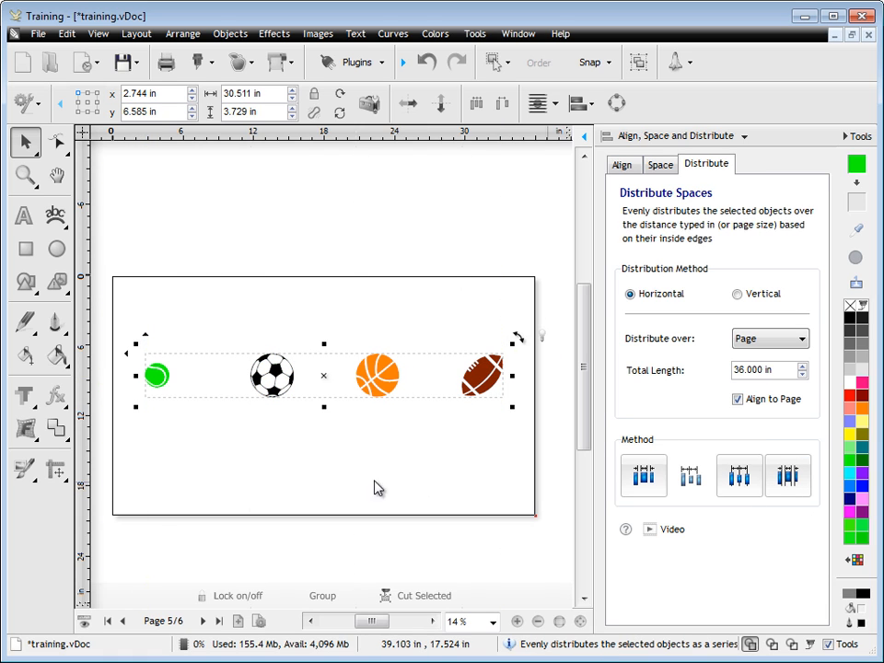
mouse_move(376, 243)
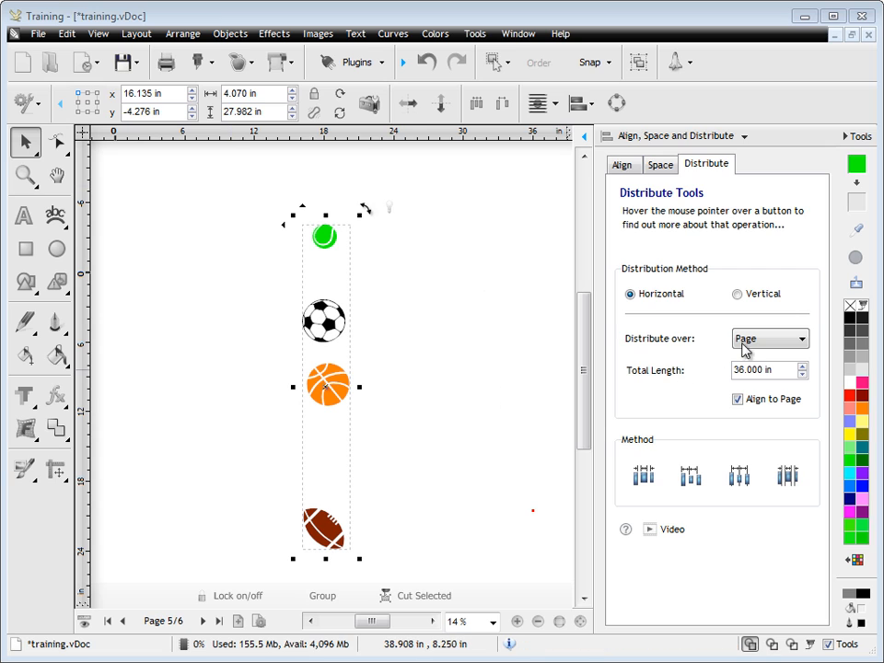
Step: Switch to Selection and Vertical, then apply Distribute Centers down the stacked balls
click(769, 338)
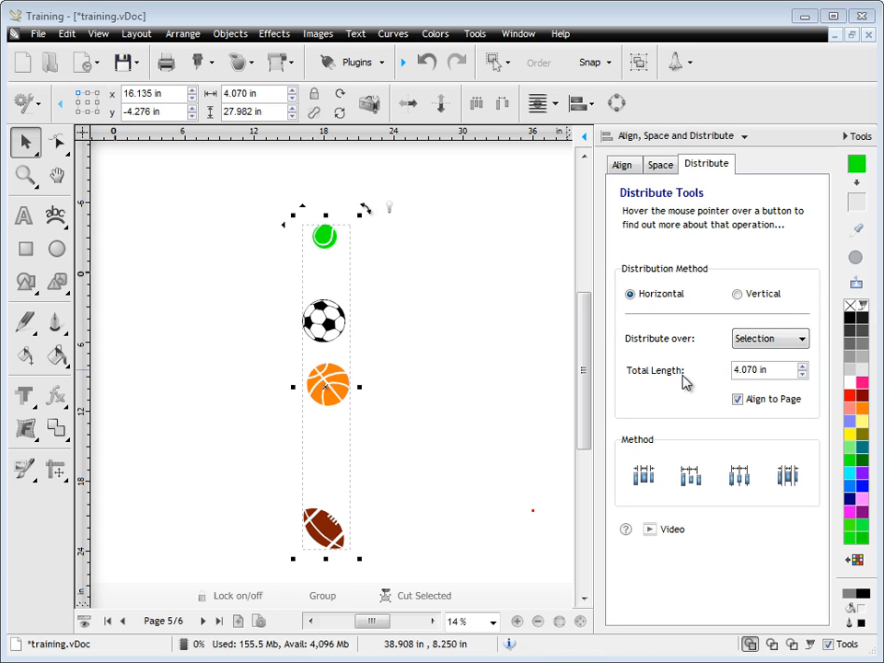
click(737, 293)
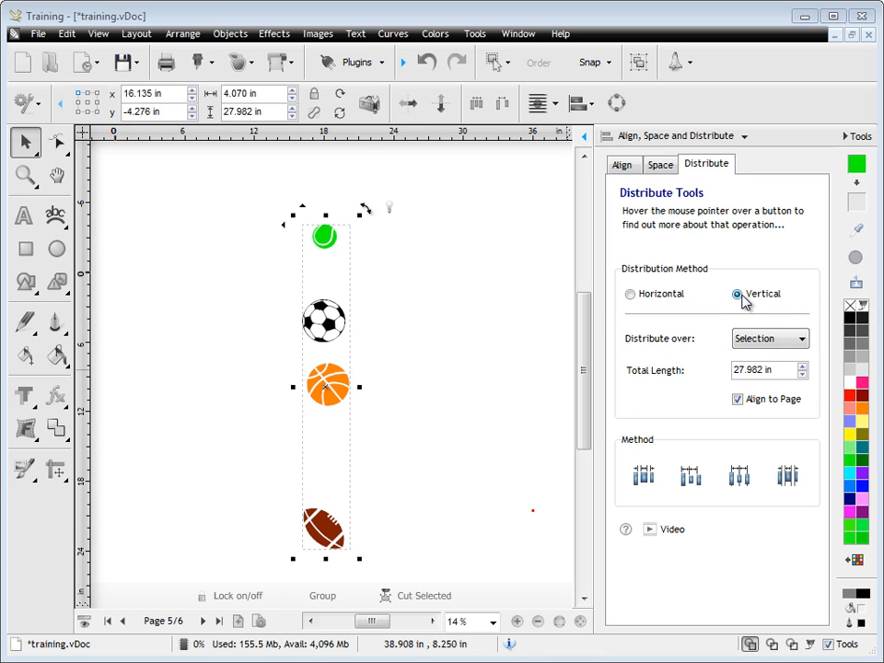
click(642, 475)
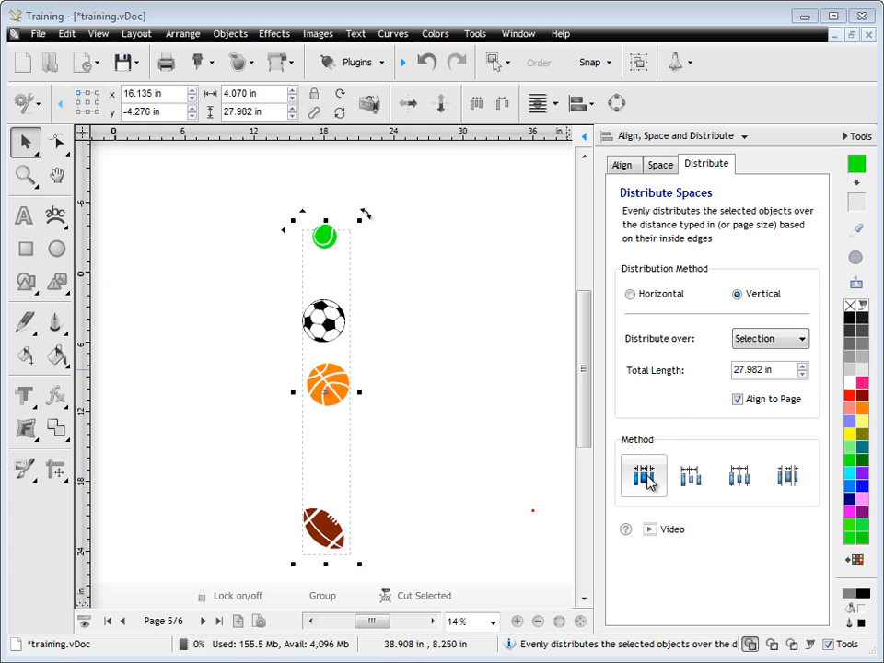
click(427, 63)
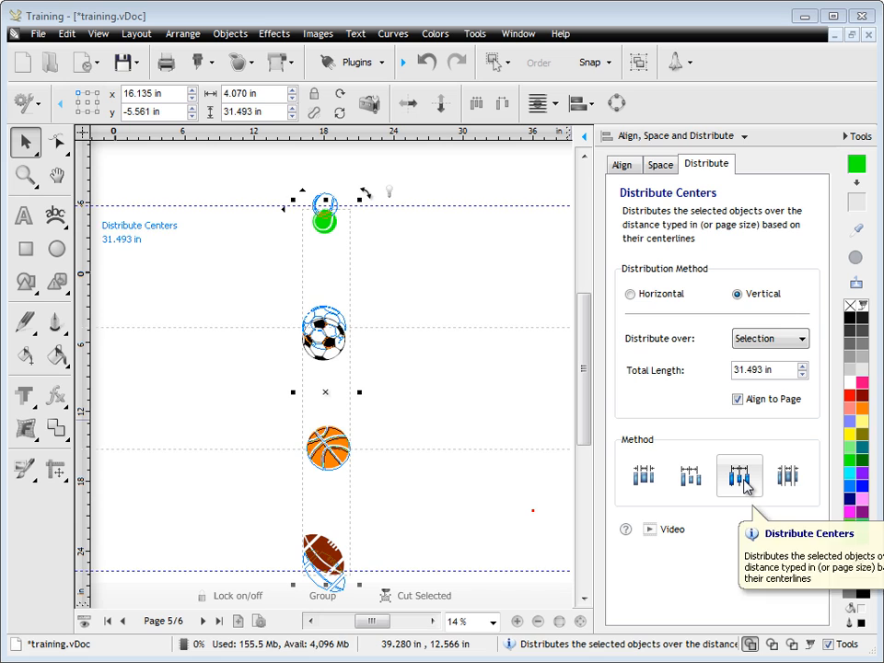
click(738, 475)
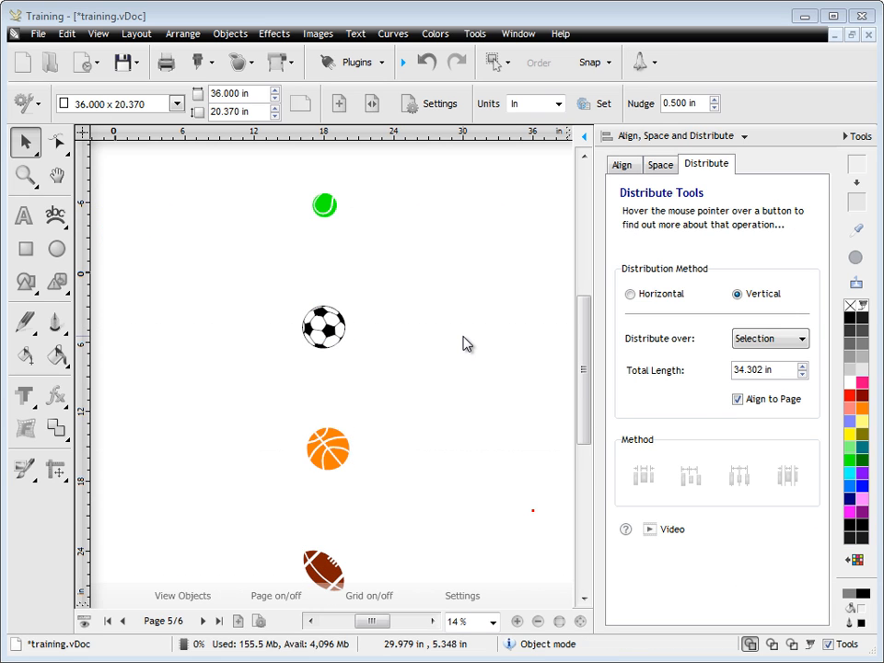
mouse_move(464, 324)
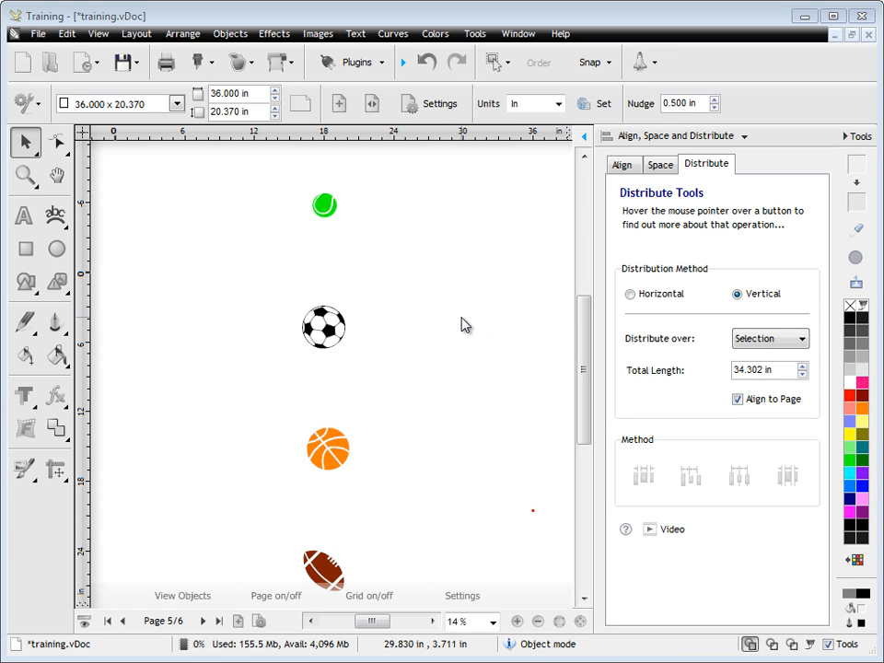